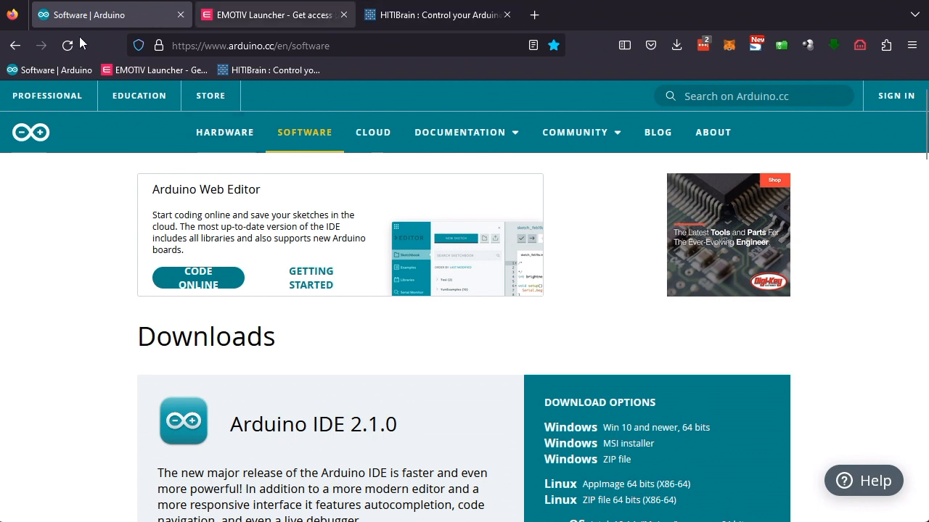
{"action": "mouse_move", "coordinate": [299, 364]}
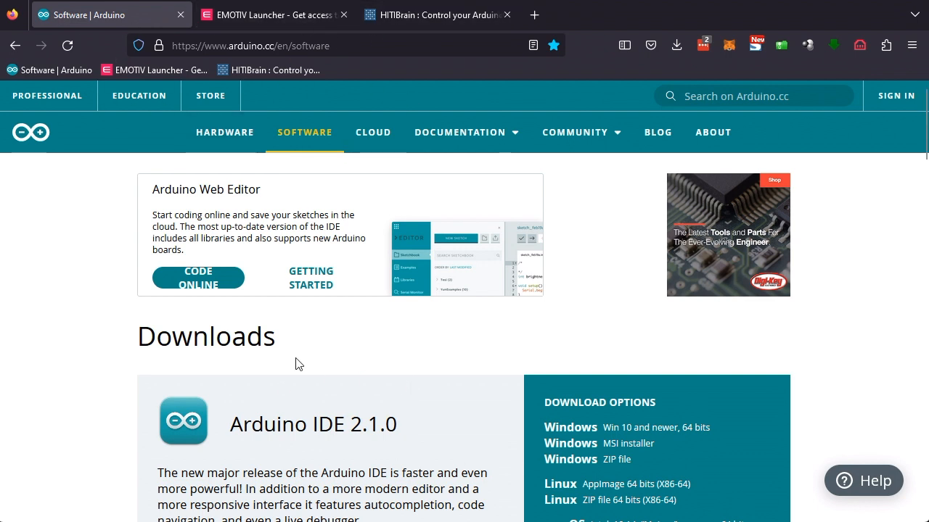
{"action": "mouse_move", "coordinate": [428, 339]}
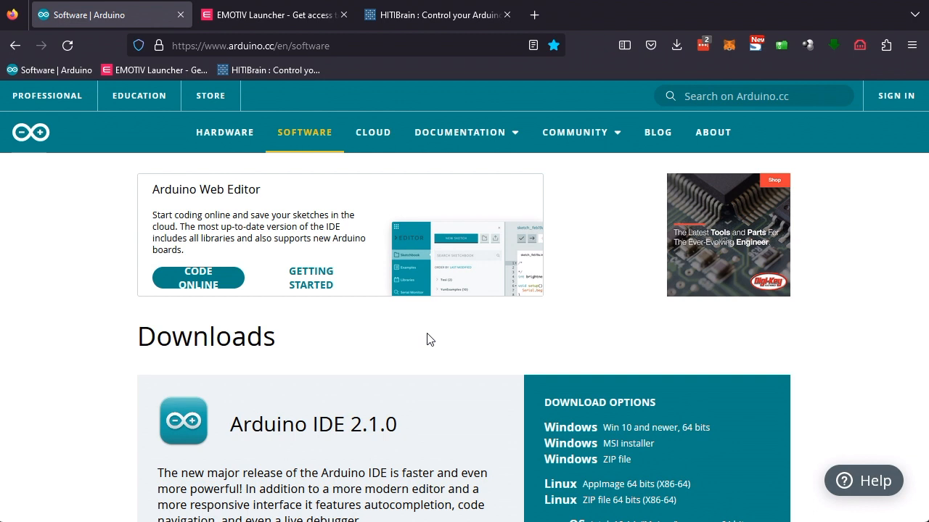
Switch Firefox to the EMOTIV Launcher tab with its download-link offer.
{"action": "left_click", "coordinate": [274, 15]}
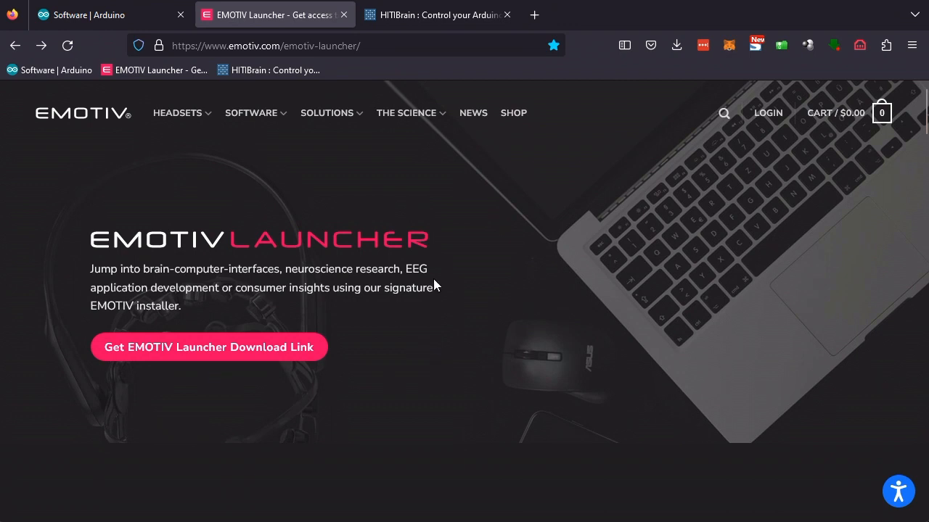
{"action": "mouse_move", "coordinate": [302, 390]}
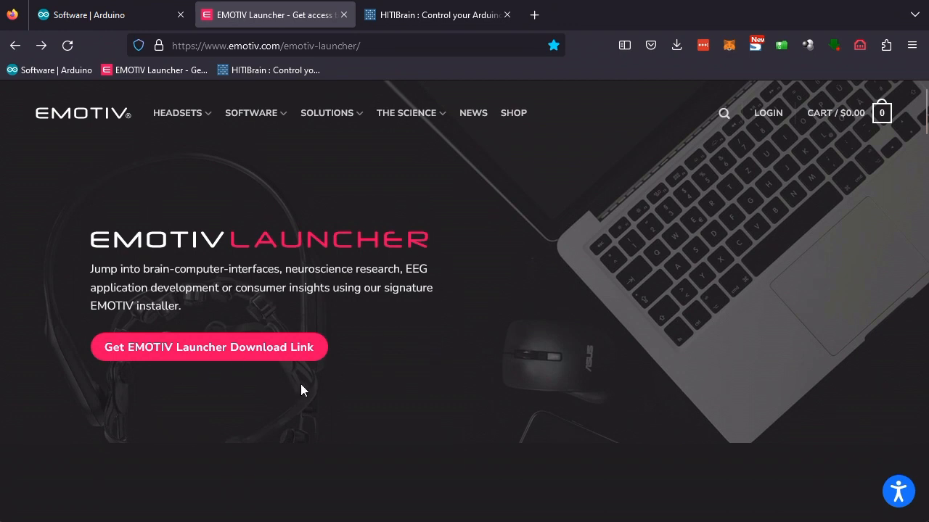
{"action": "mouse_move", "coordinate": [305, 398]}
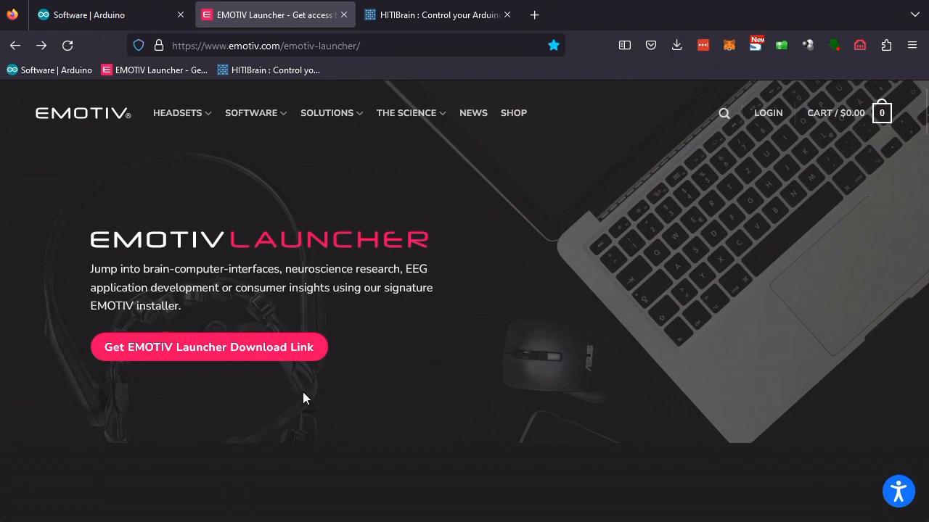
{"action": "mouse_move", "coordinate": [438, 35]}
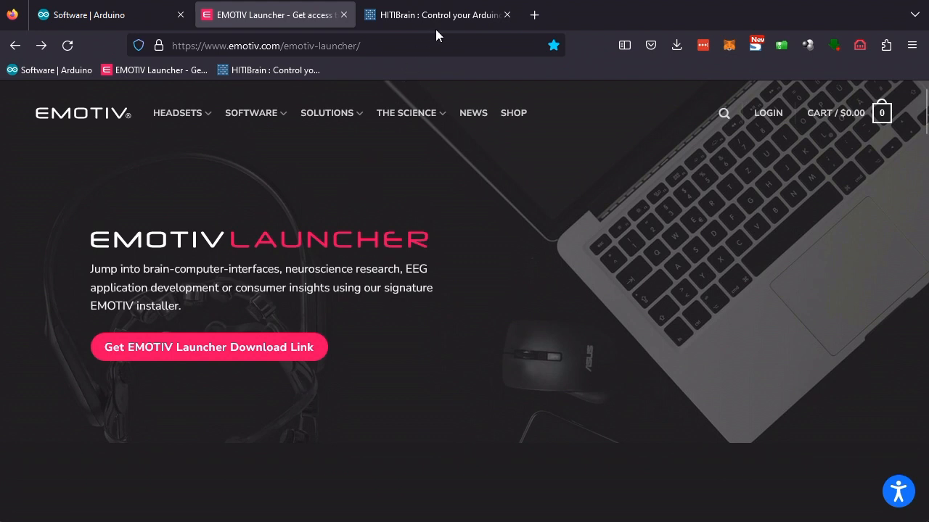
Switch Firefox to the HITIBrain tab on the HITISoftware site.
{"action": "left_click", "coordinate": [435, 15]}
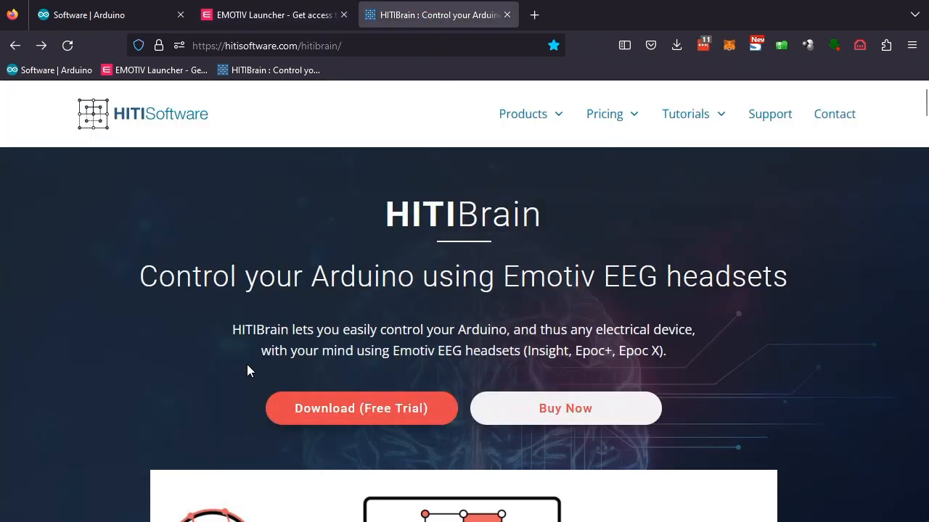
{"action": "mouse_move", "coordinate": [228, 360]}
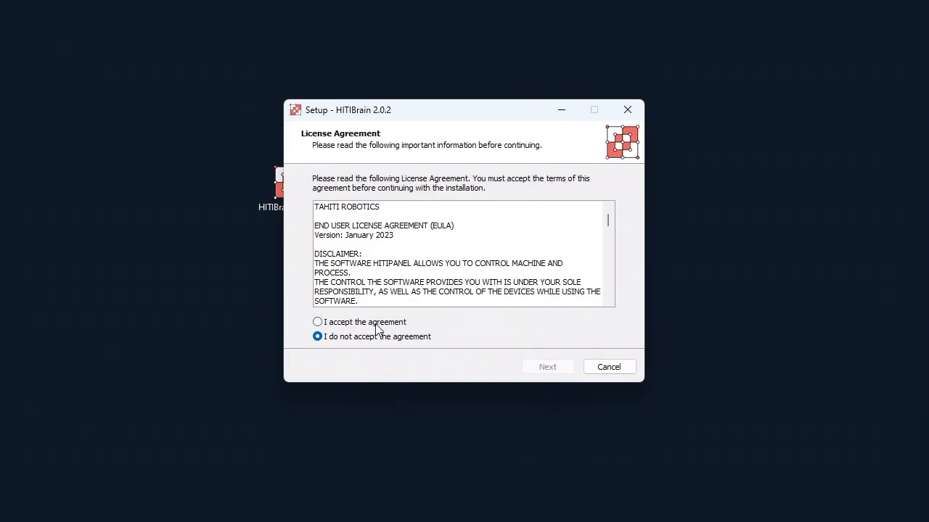
Accept the agreement, keep the default folder, and finish installing HITIBrain 2.0.2 with launch enabled.
{"action": "left_click", "coordinate": [317, 322]}
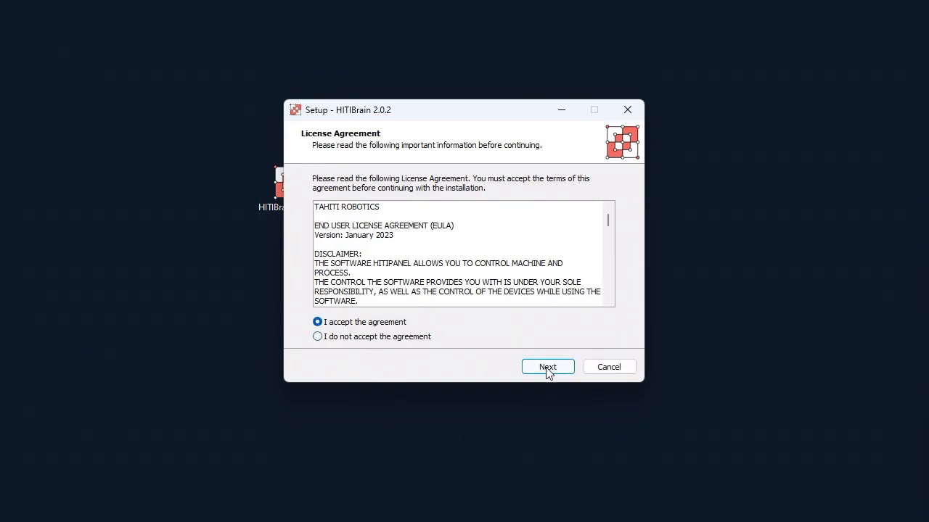
{"action": "left_click", "coordinate": [547, 366]}
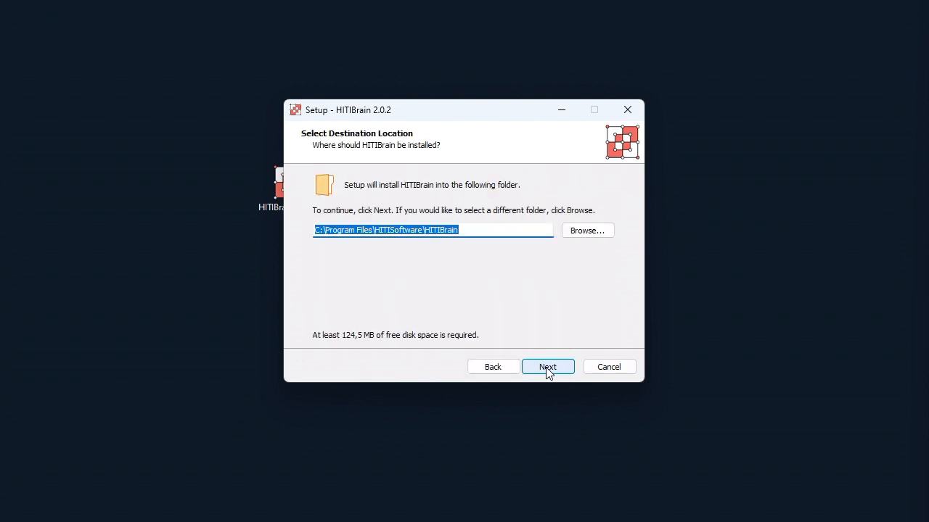
{"action": "left_click", "coordinate": [547, 366]}
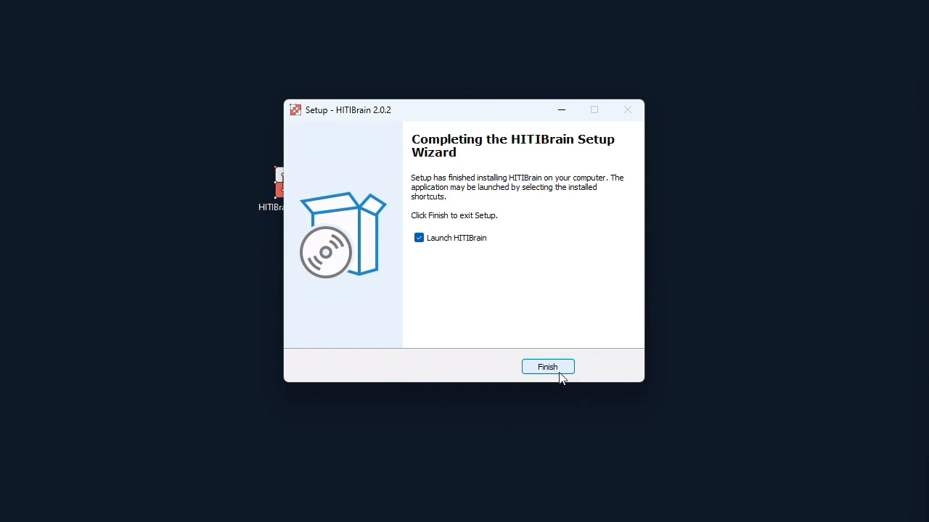
{"action": "left_click", "coordinate": [547, 366]}
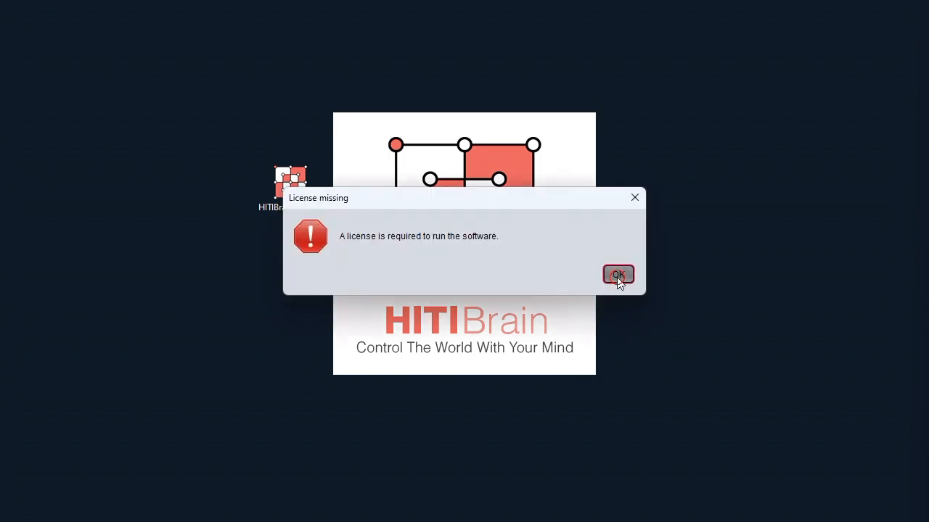
Dismiss the 'License missing' notice and start the 30-day trial from License Activation.
{"action": "left_click", "coordinate": [617, 274]}
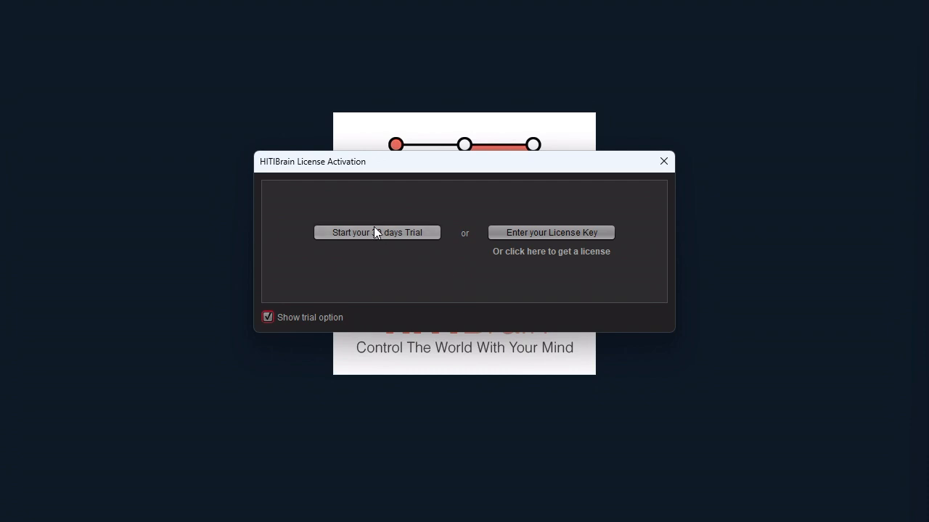
{"action": "mouse_move", "coordinate": [465, 247]}
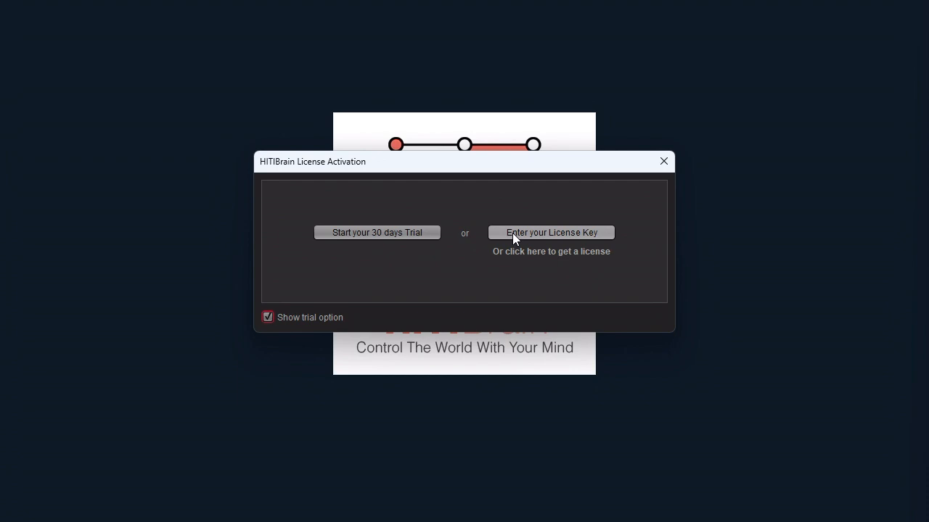
{"action": "mouse_move", "coordinate": [415, 270]}
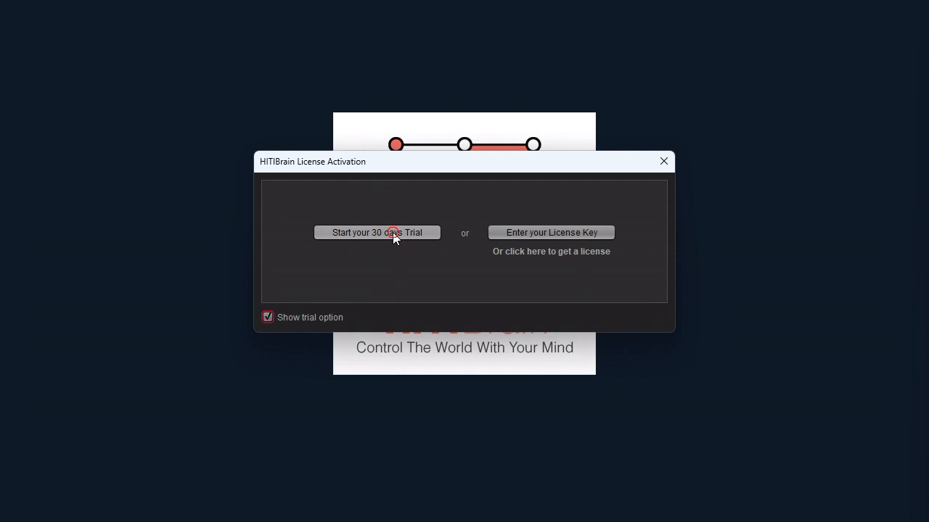
{"action": "left_click", "coordinate": [376, 233]}
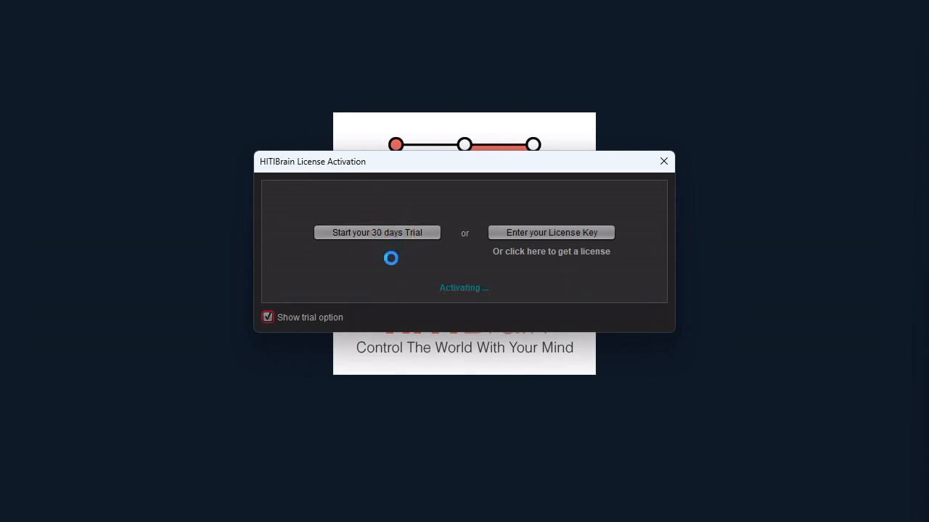